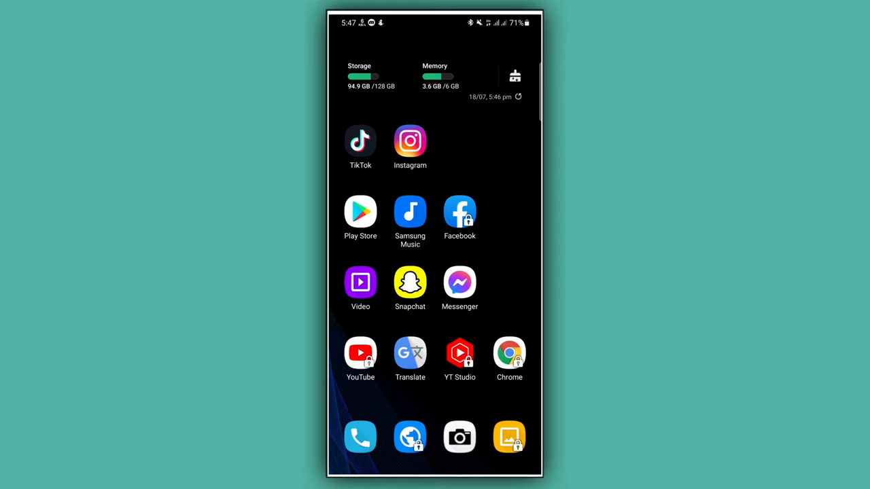
- Launch Facebook from the home screen so the news feed appears
click(459, 212)
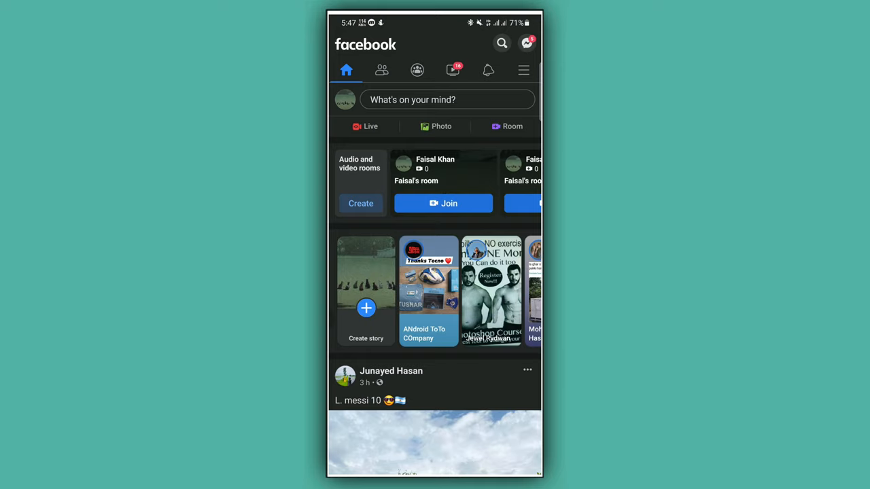
- Go through the main menu to reach the account Settings page
click(522, 71)
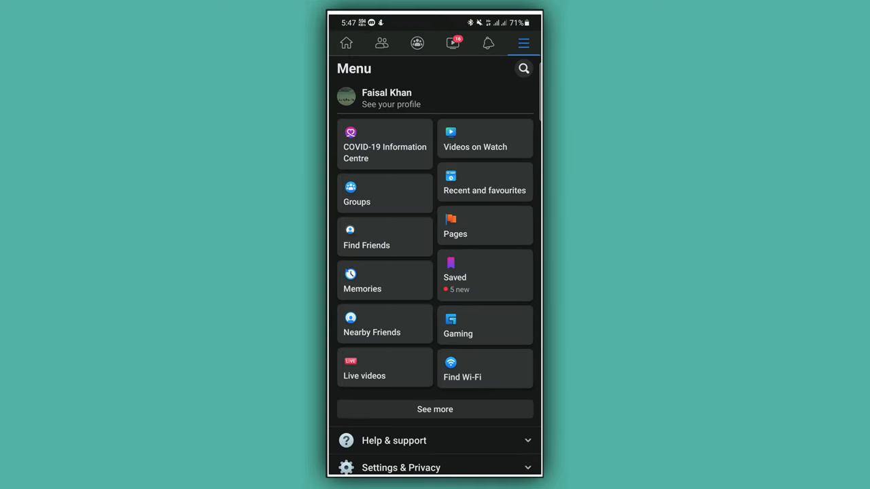
scroll(down, 3)
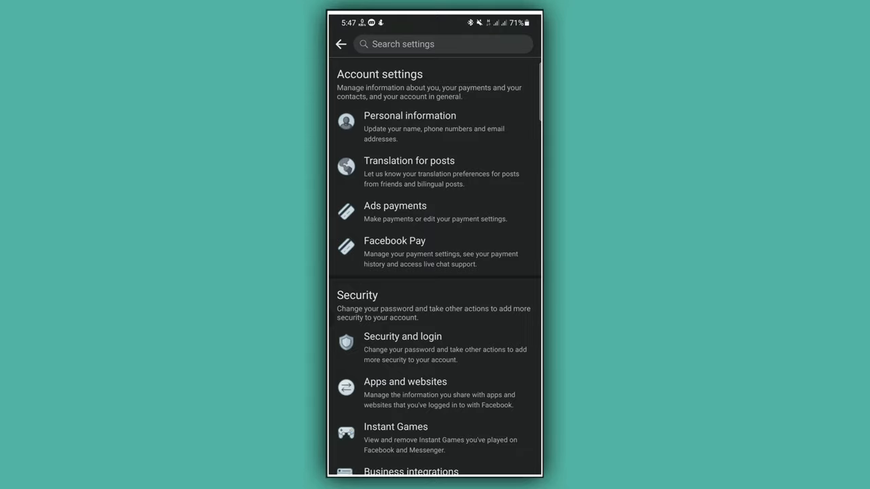
- Reach the empty Change Password form via Security and login
click(402, 338)
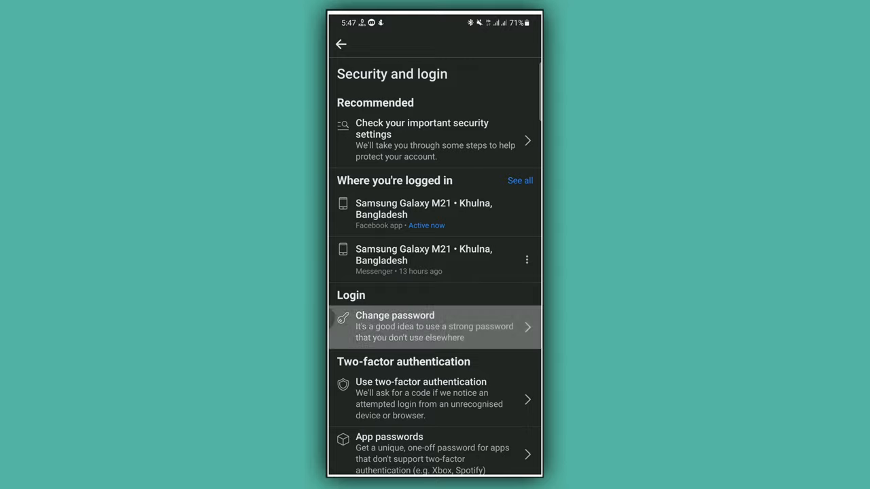
click(394, 326)
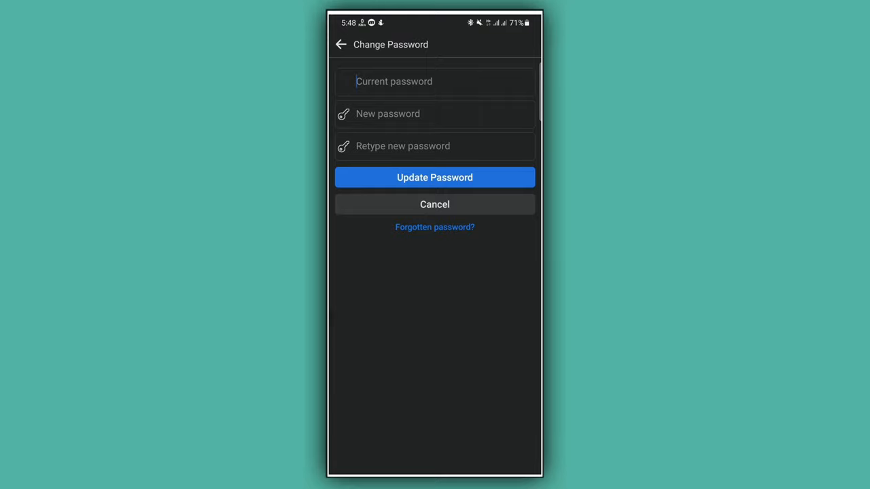
- Enter the current and new passwords and submit with Update Password
click(435, 81)
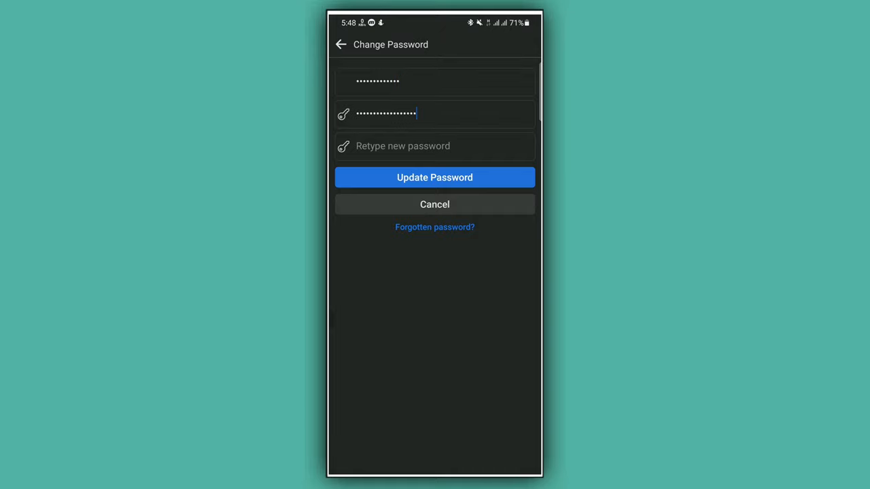
click(435, 114)
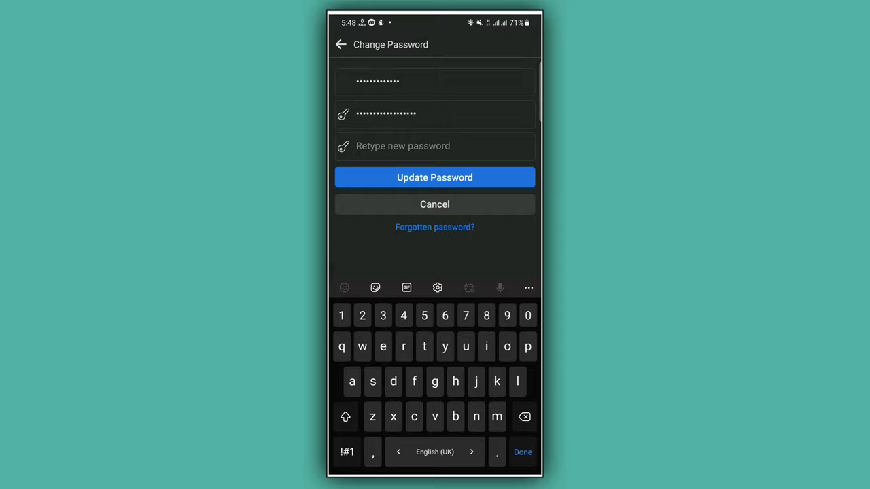
text(••••••••••••••)
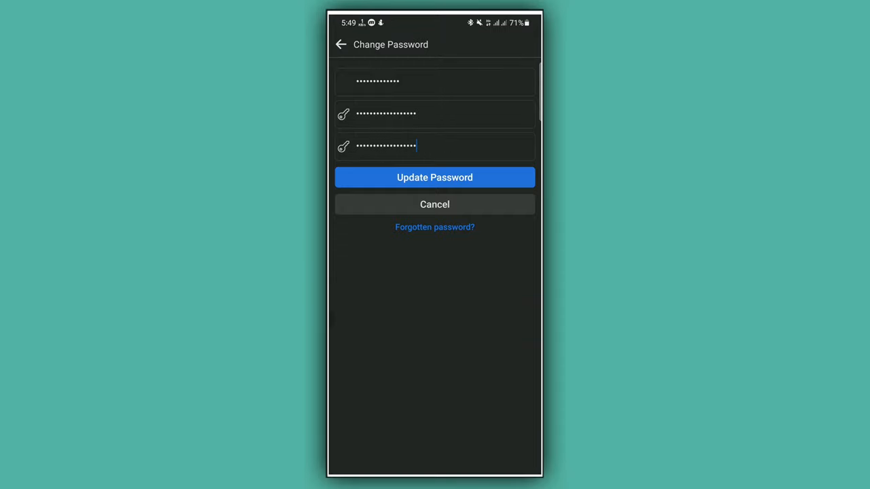
click(435, 177)
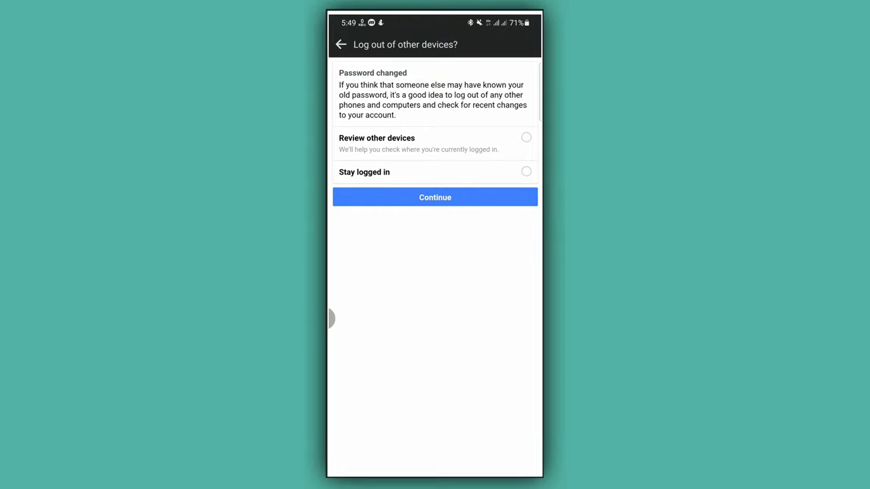
- Choose Stay logged in and confirm, returning to the Settings page
click(525, 171)
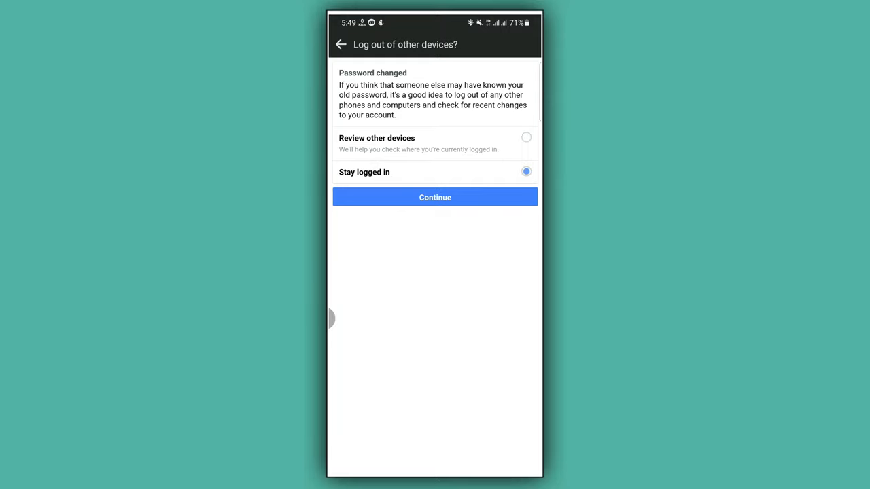
click(435, 198)
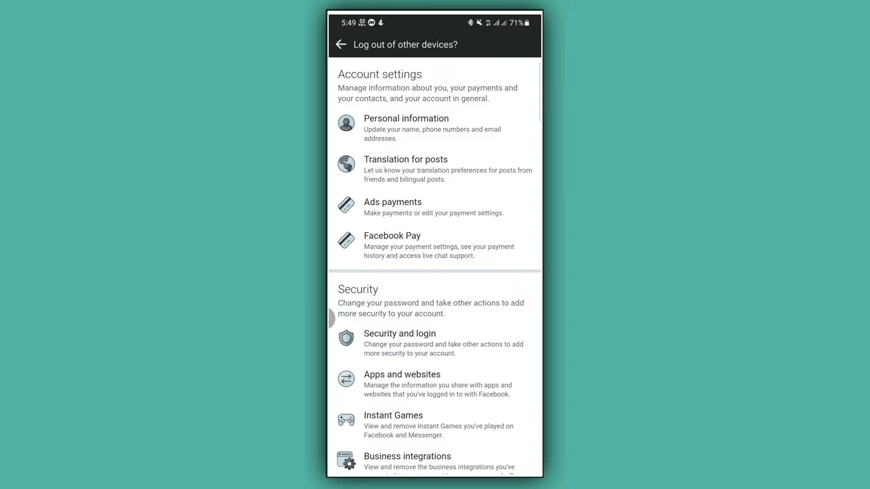